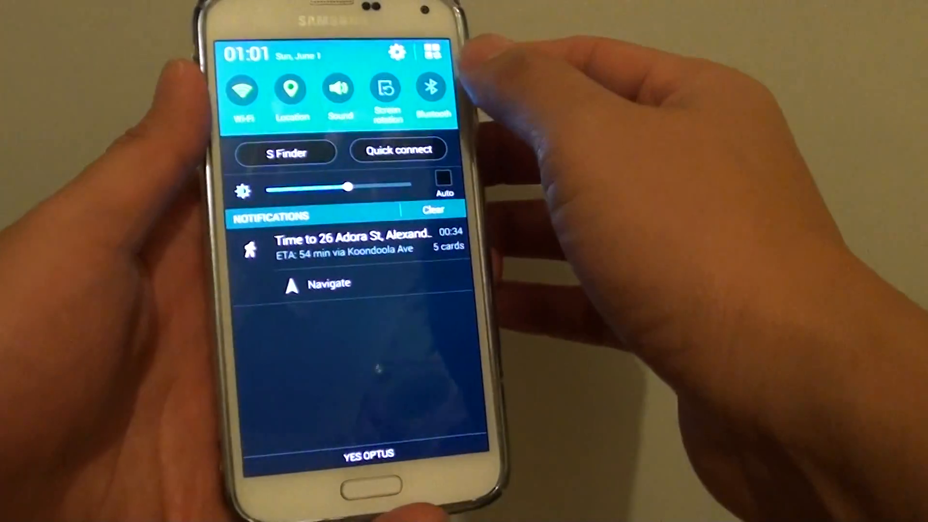
- Switch on Private mode from the expanded Quick Settings and confirm its PIN
click(432, 52)
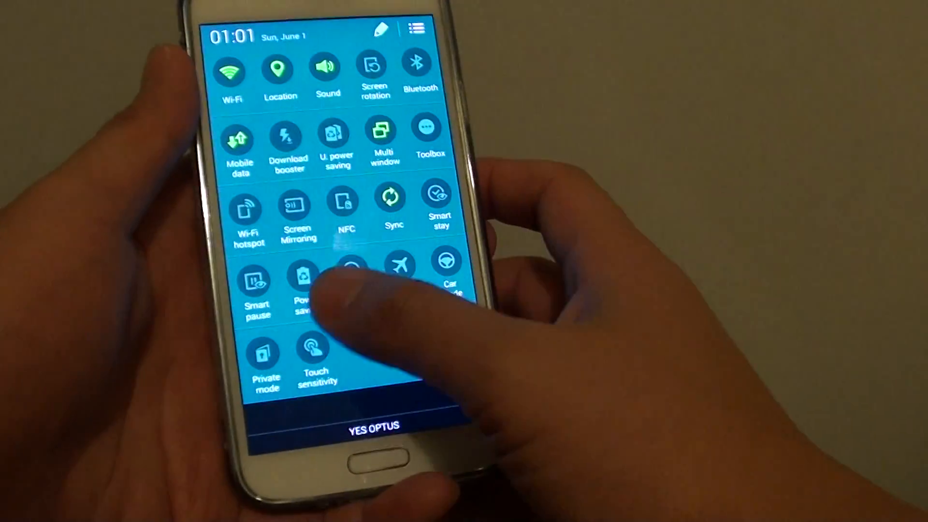
click(264, 349)
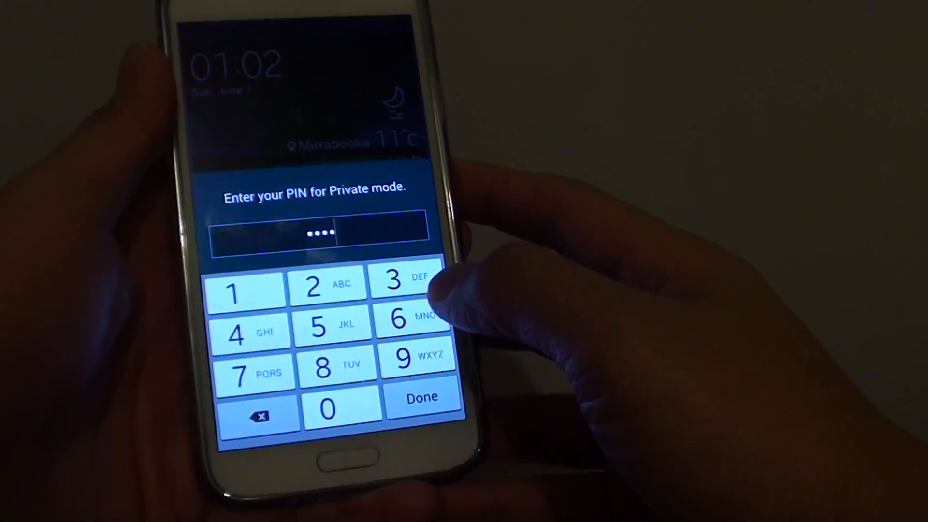
click(420, 396)
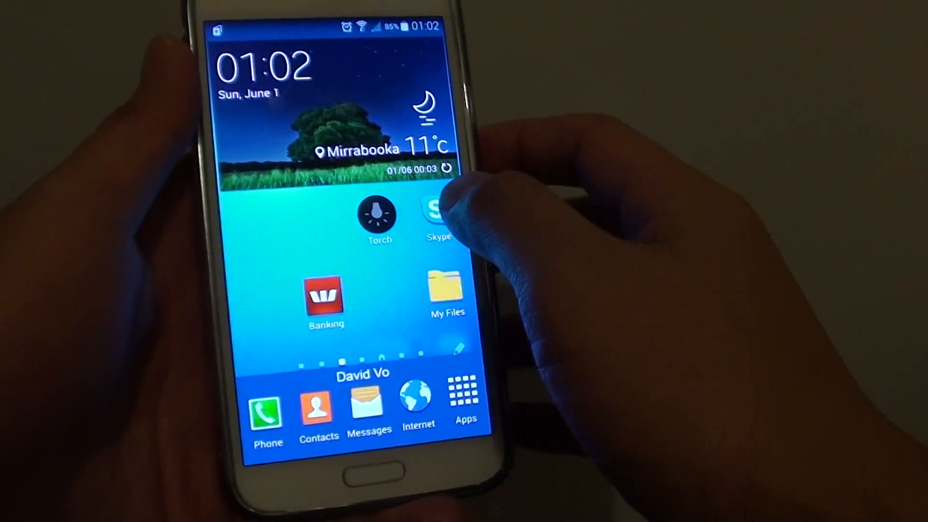
- Select two items in the Camera album and choose Move to Private
scroll(left, 3)
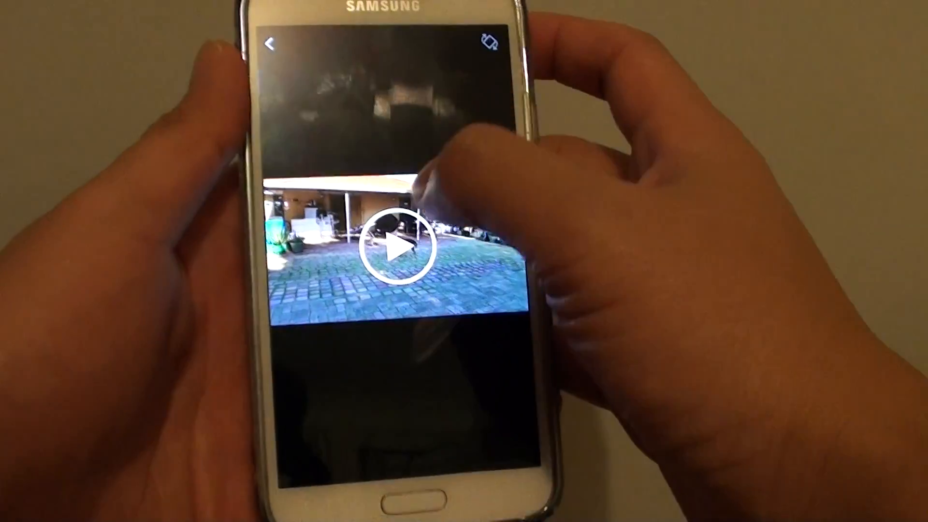
click(272, 44)
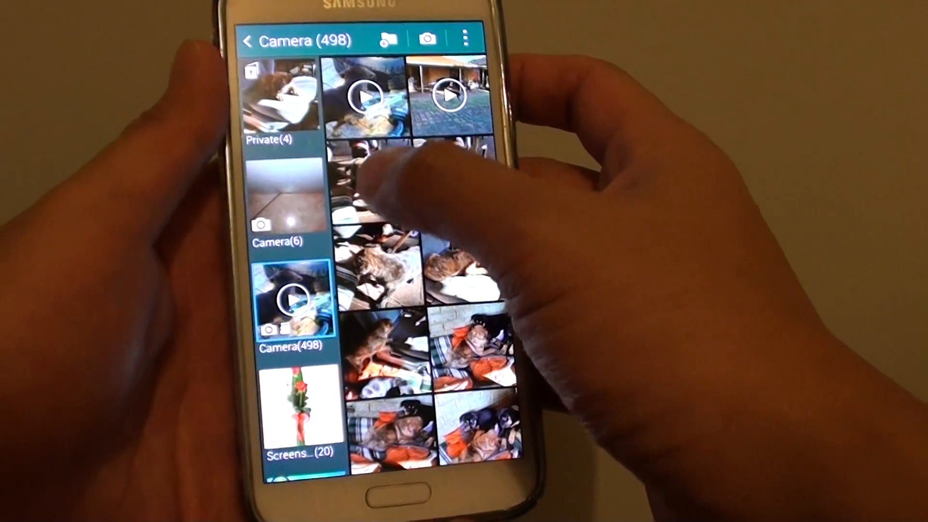
click(448, 178)
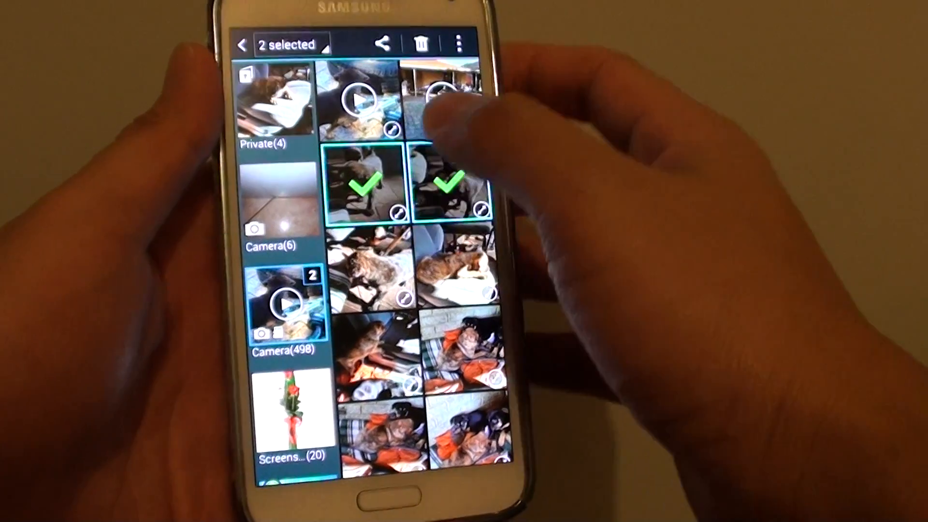
click(458, 45)
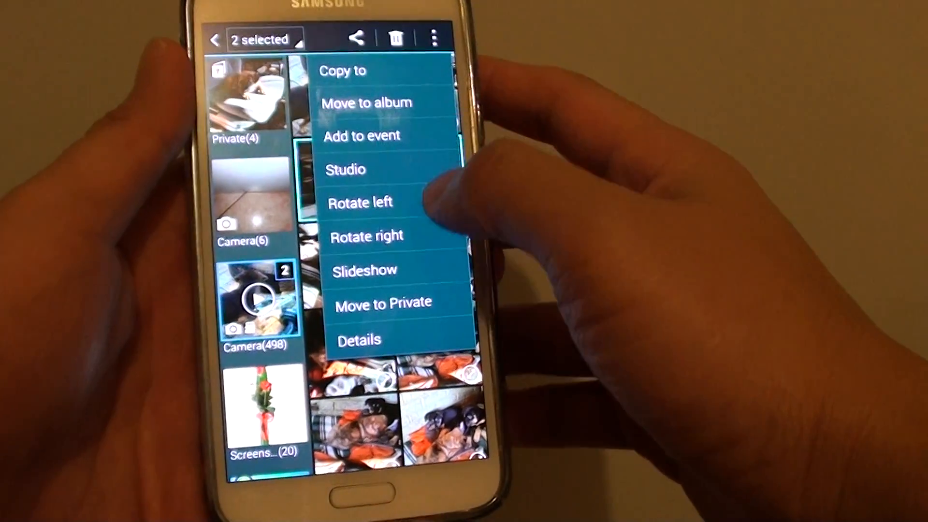
click(383, 303)
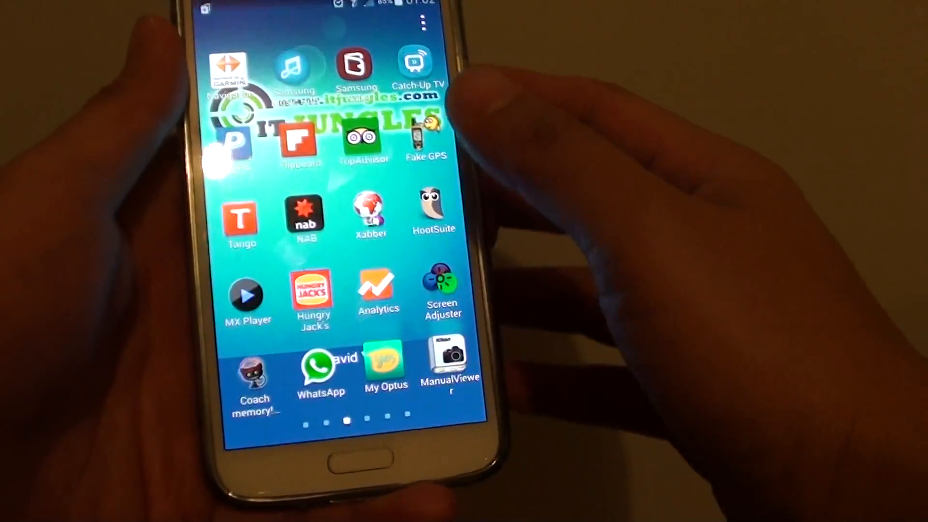
- In My Files, browse device storage past DCIM to the Sounds folder
scroll(left, 3)
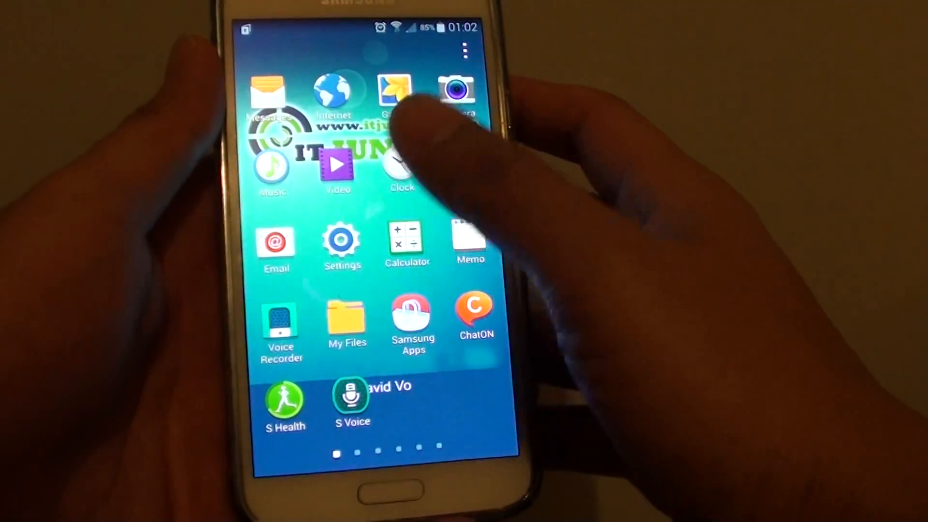
click(347, 320)
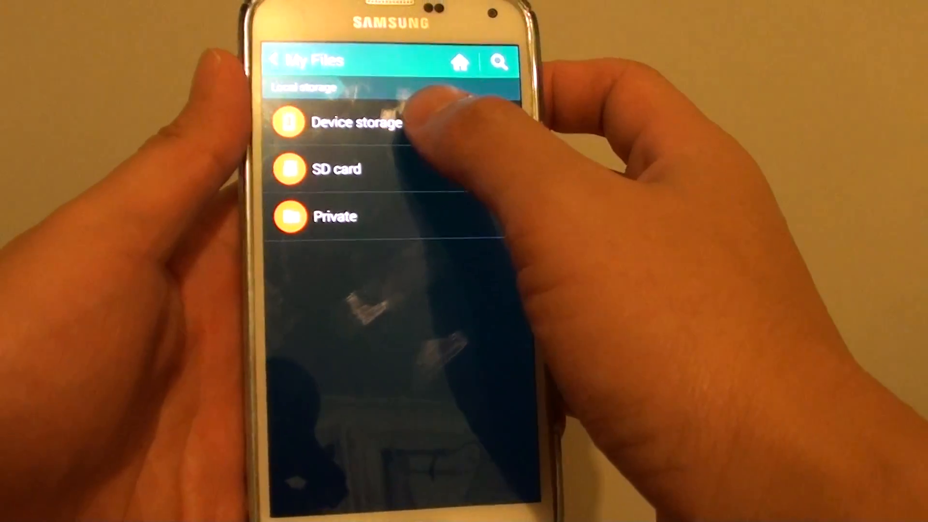
click(353, 123)
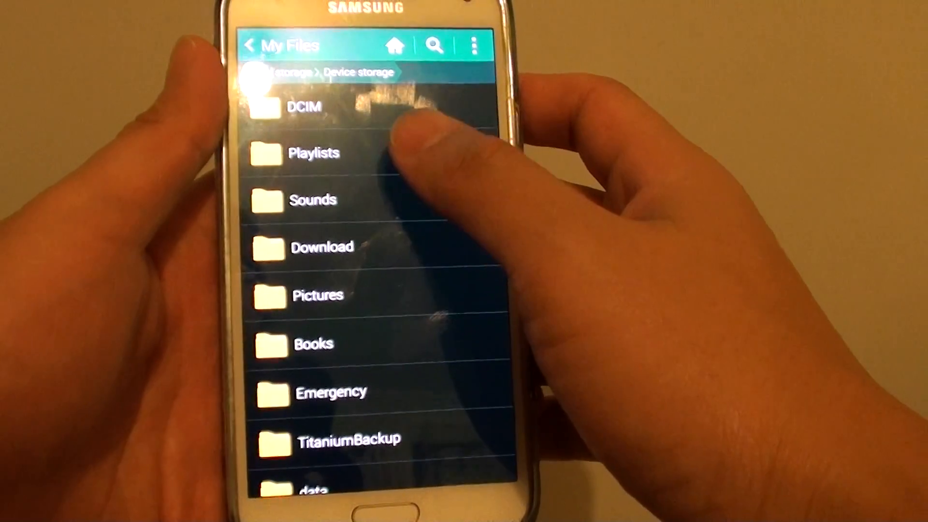
click(302, 107)
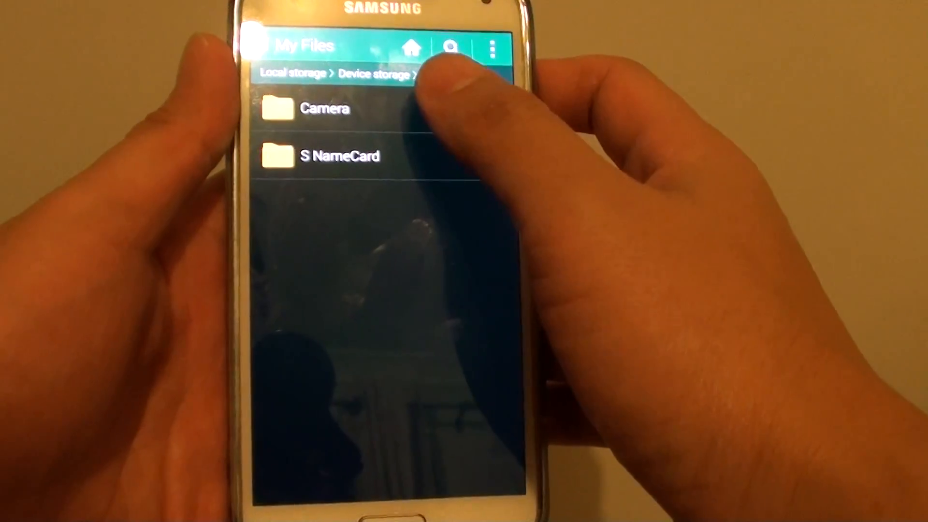
click(340, 156)
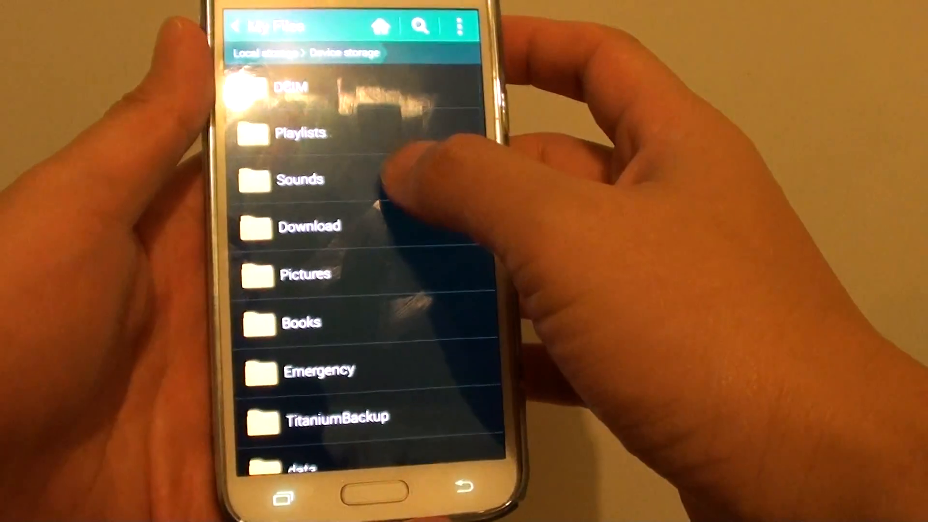
click(299, 179)
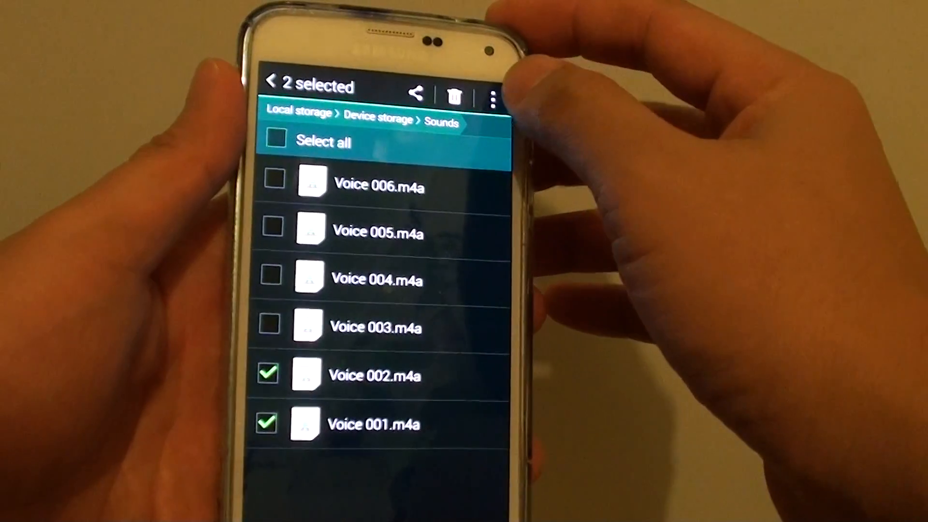
- Move the selected recordings to Private storage, into a newly created folder named 'Trst'
click(493, 94)
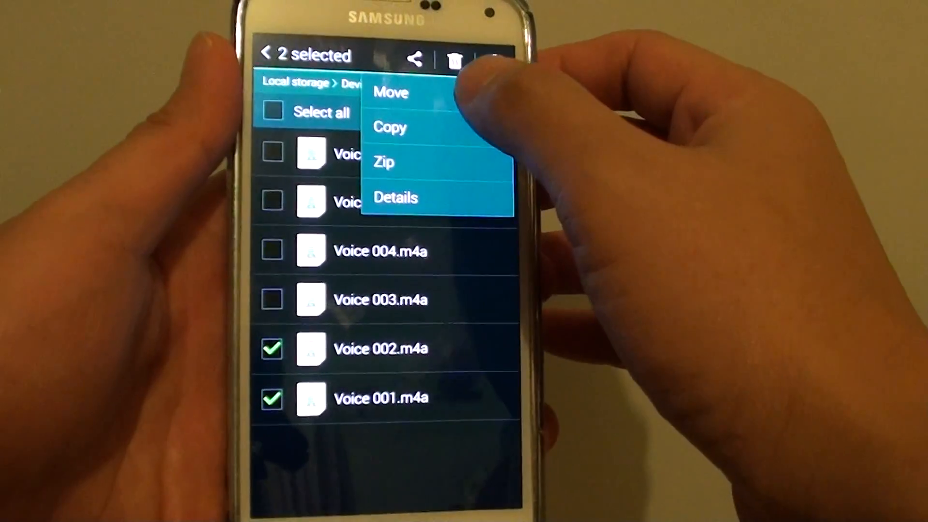
click(391, 93)
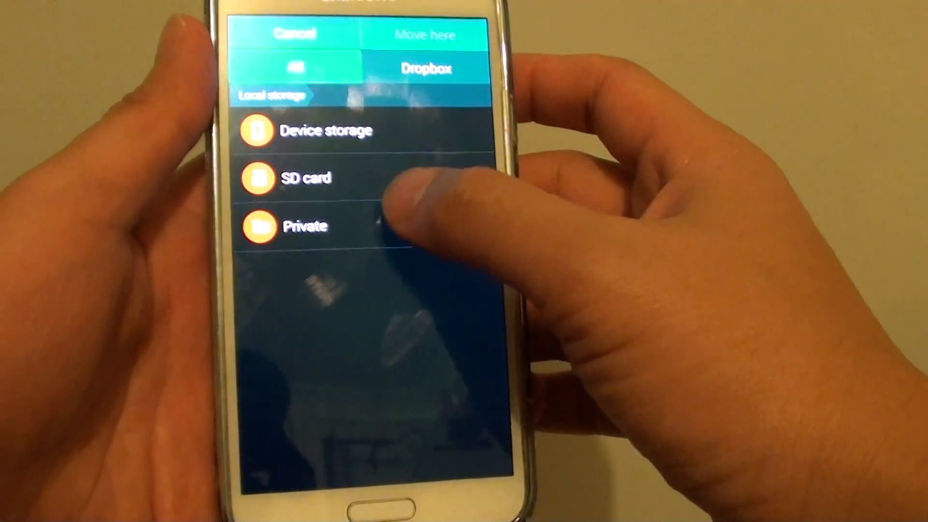
click(305, 226)
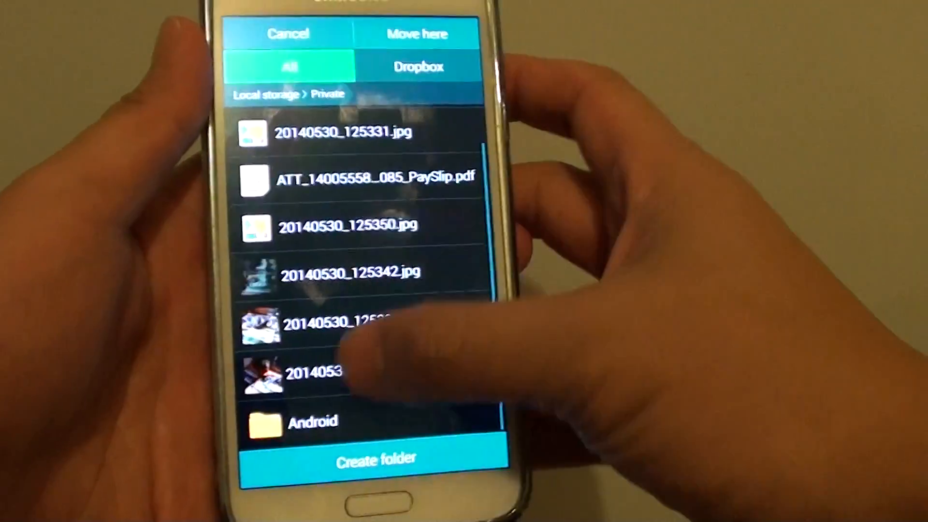
scroll(down, 3)
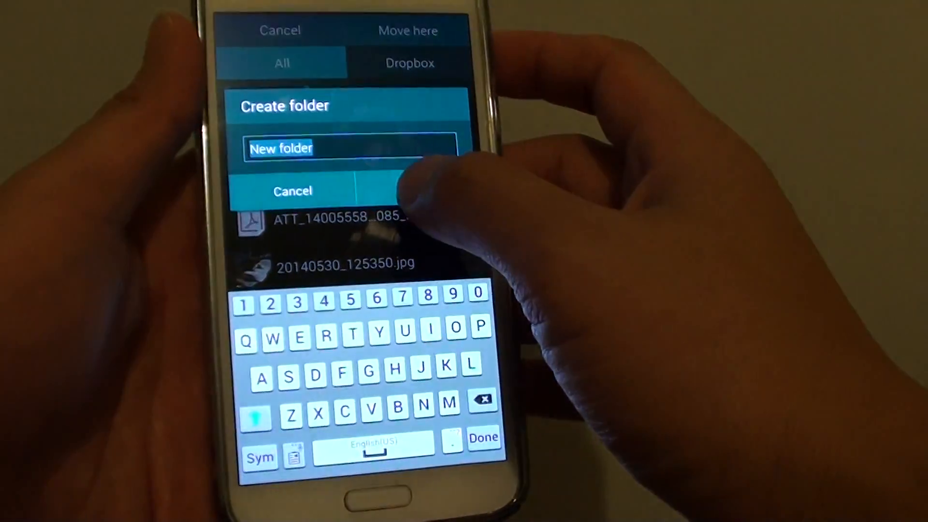
text(Trst)
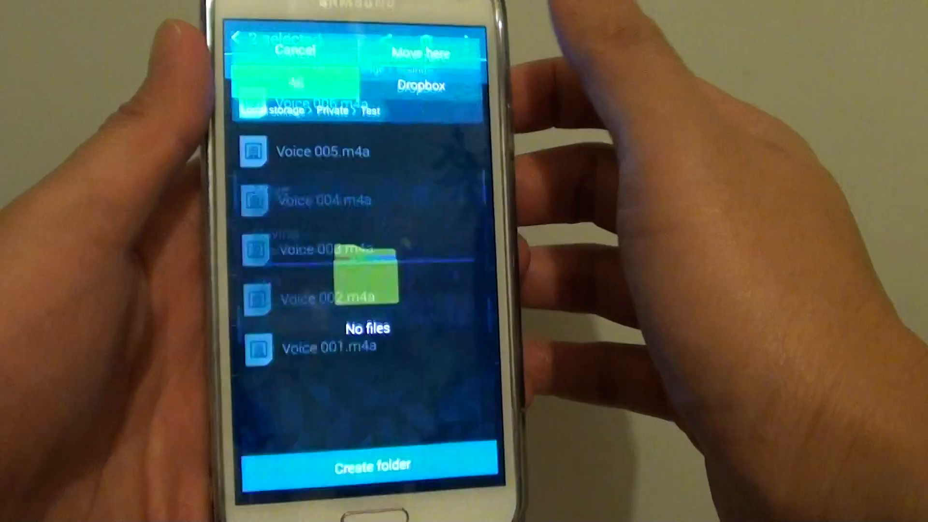
click(418, 52)
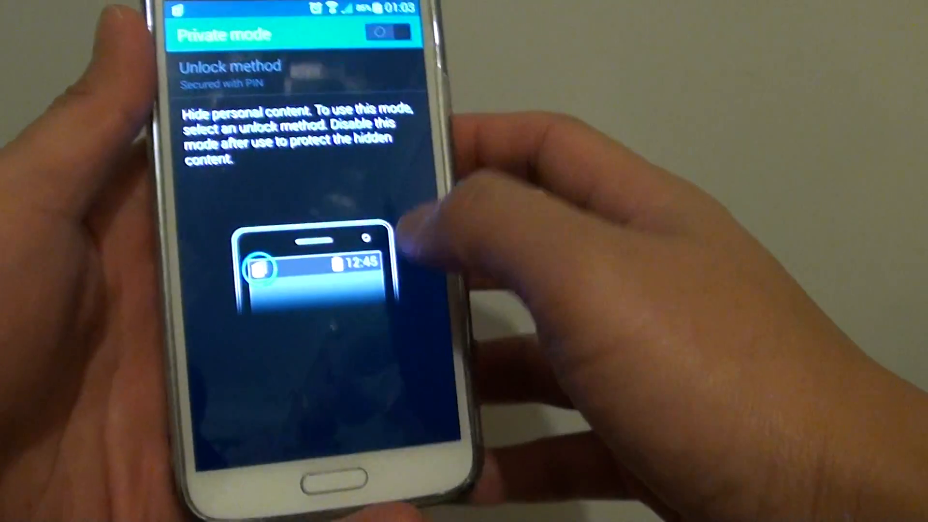
- Return home and reopen My Files to confirm Private storage is no longer listed
click(383, 33)
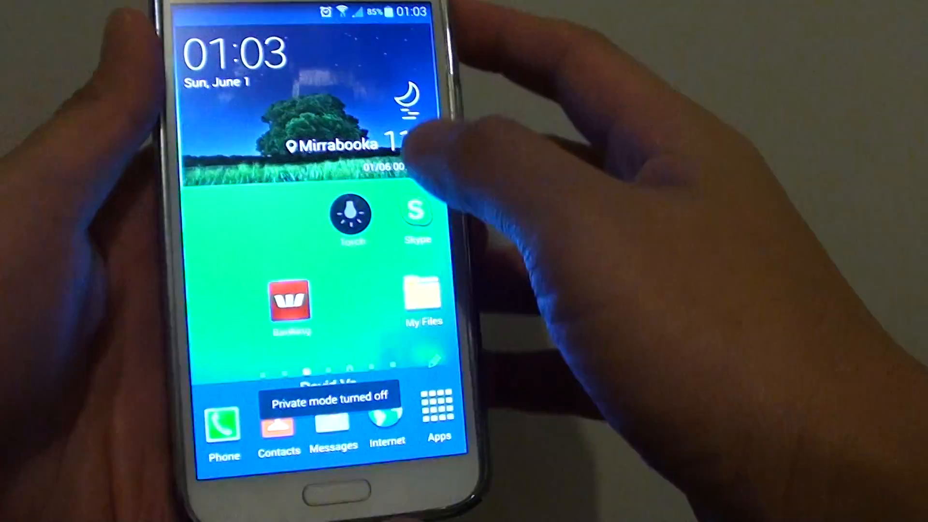
click(422, 299)
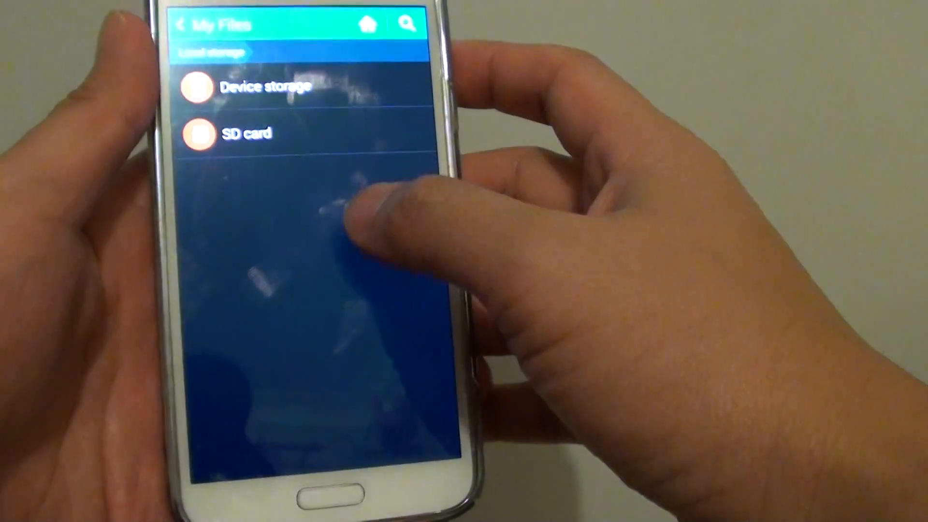